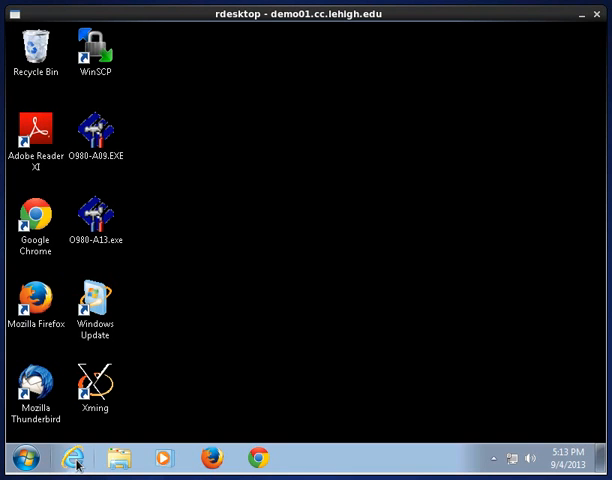
click(72, 458)
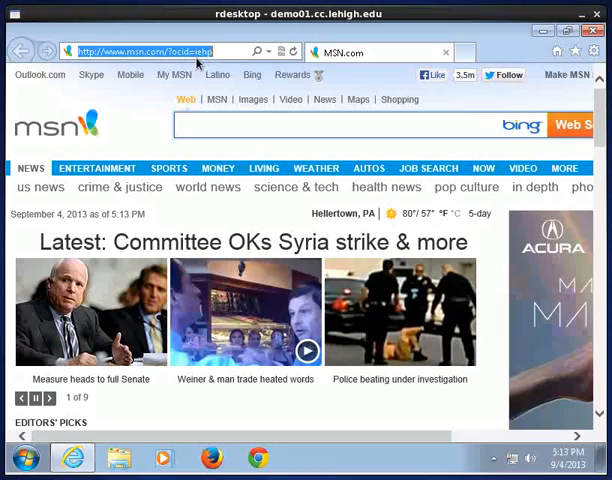
text(www.google)
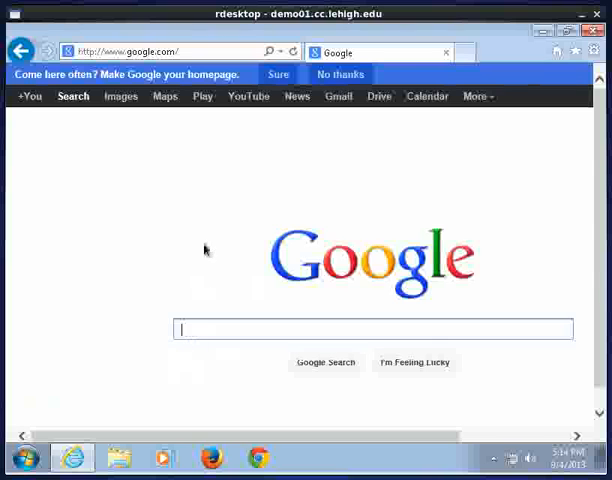
mouse_move(196, 220)
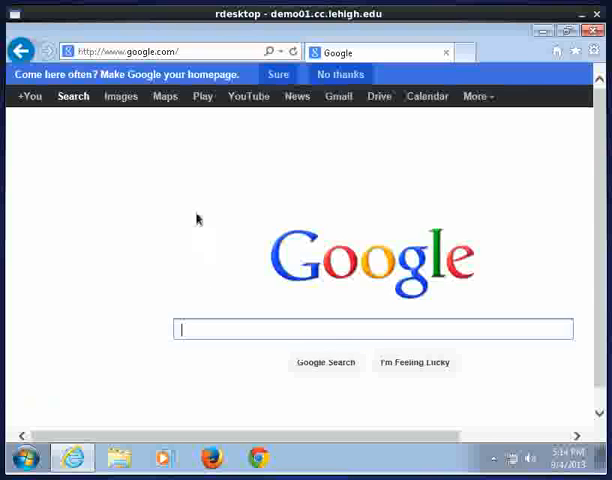
Search Google for 'xming' and open the Xming X Server for Windows SourceForge result
text(xming)
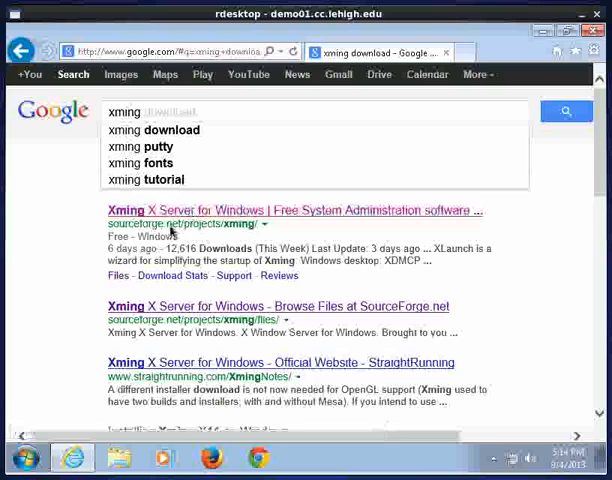
click(290, 210)
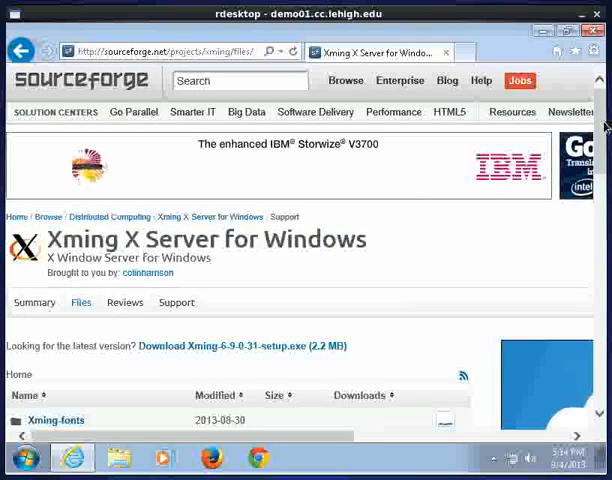
Open the Xming-fonts folder and download the 7.5.0.70 setup .exe installer
scroll(down, 3)
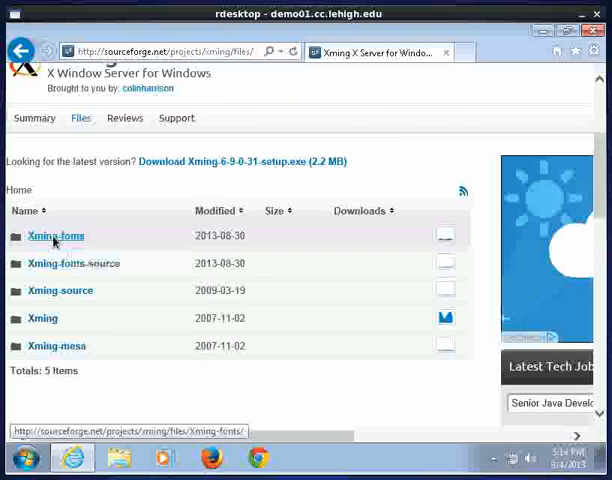
click(54, 236)
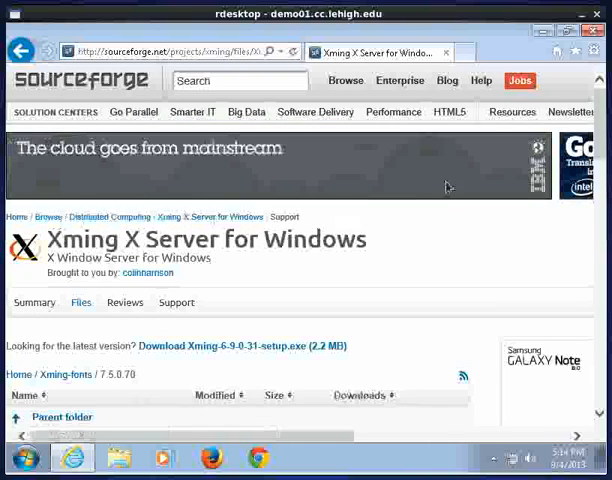
scroll(down, 3)
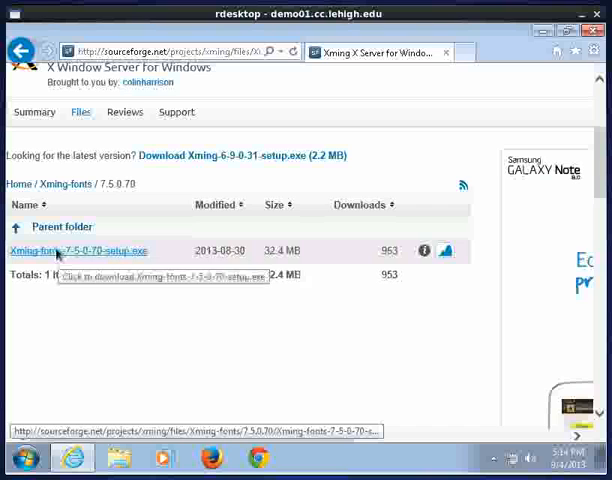
click(80, 252)
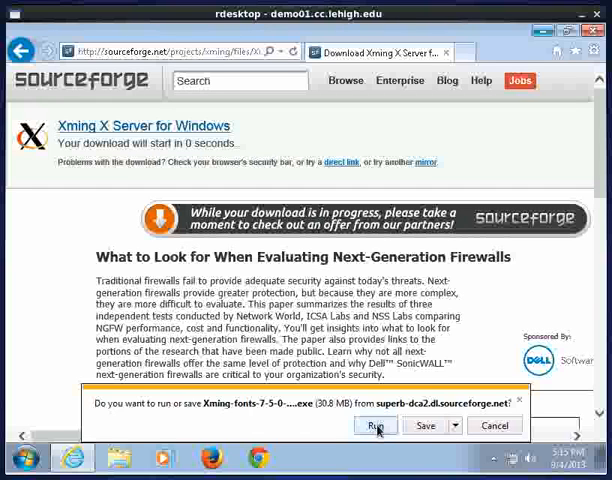
Run the downloaded Xming-fonts installer from the download notification bar
click(374, 424)
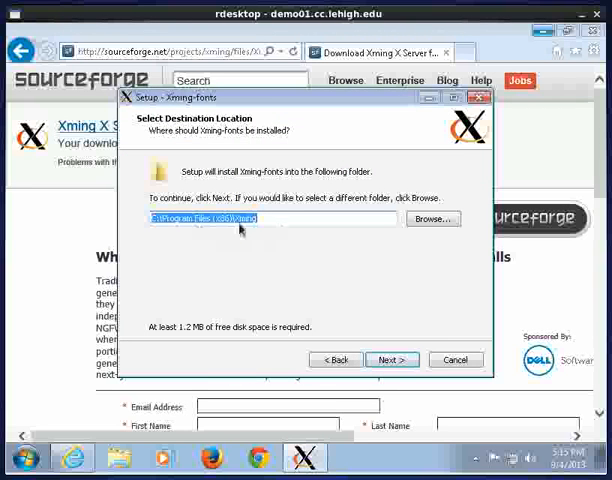
Accept the existing Xming destination folder and keep all font components selected
click(392, 360)
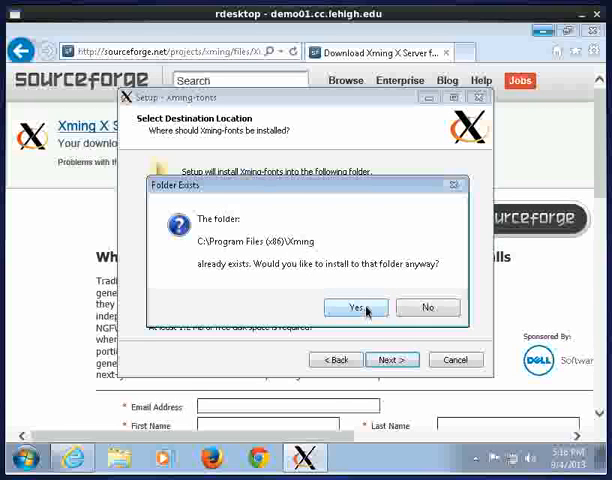
click(356, 308)
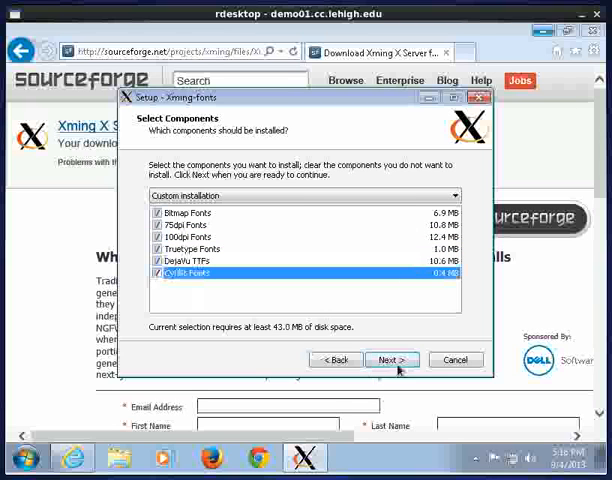
click(392, 360)
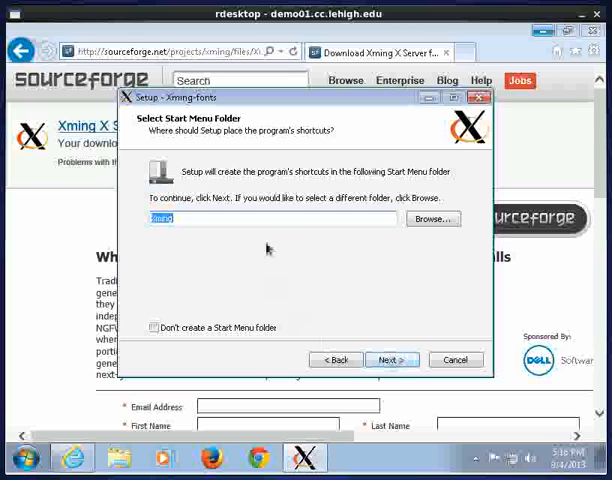
mouse_move(236, 208)
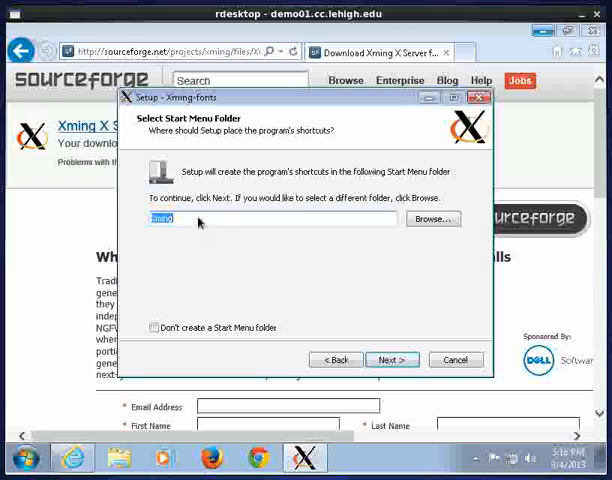
mouse_move(398, 320)
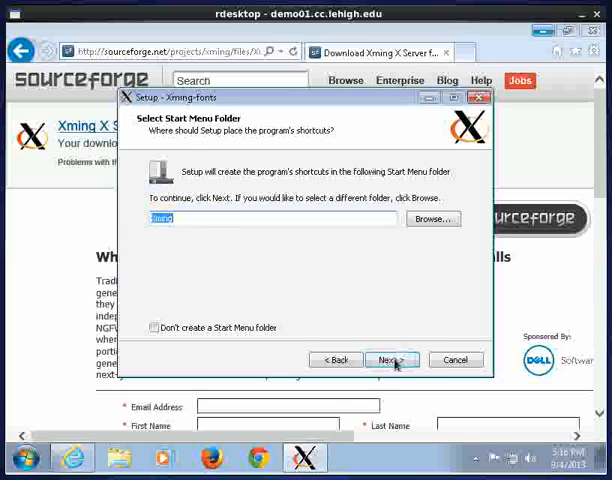
Keep the default Start Menu folder, install the fonts, and finish the wizard
click(390, 360)
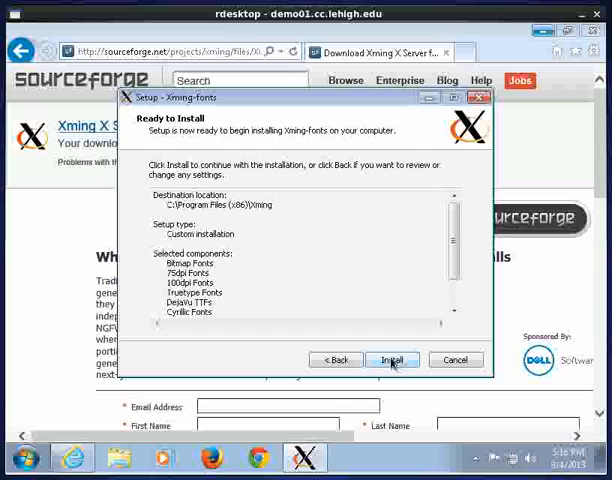
click(392, 360)
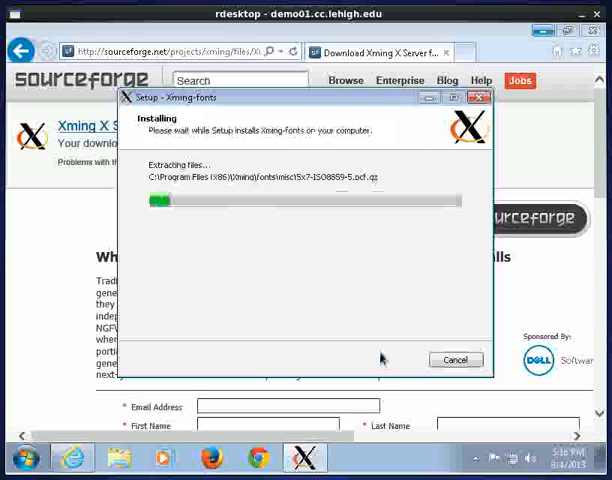
mouse_move(266, 338)
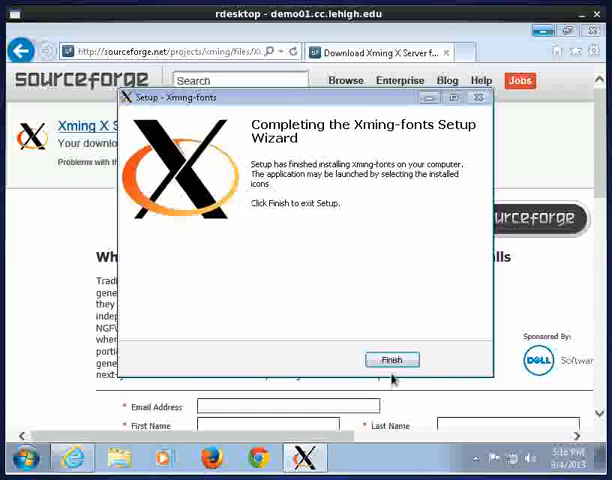
click(392, 360)
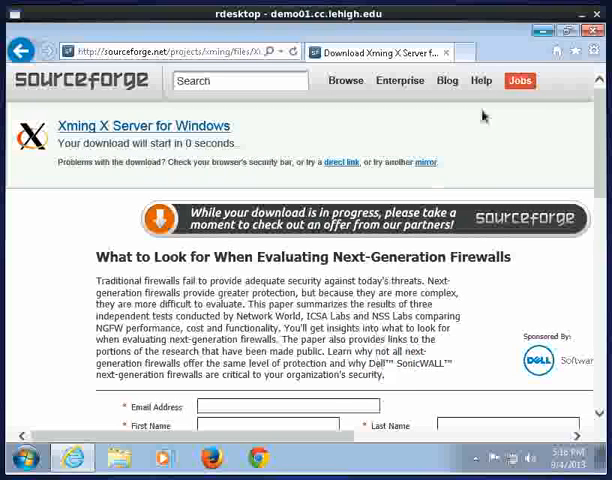